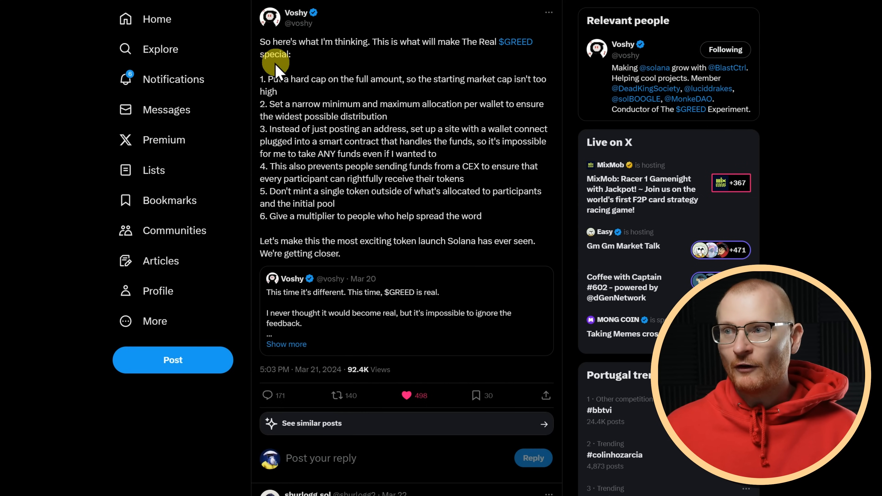
{"action": "mouse_move", "coordinate": [348, 102]}
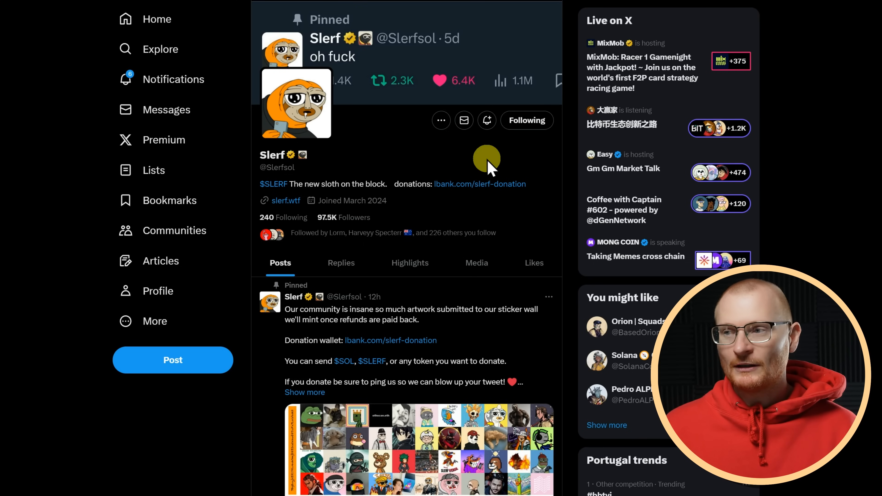
{"action": "mouse_move", "coordinate": [515, 263]}
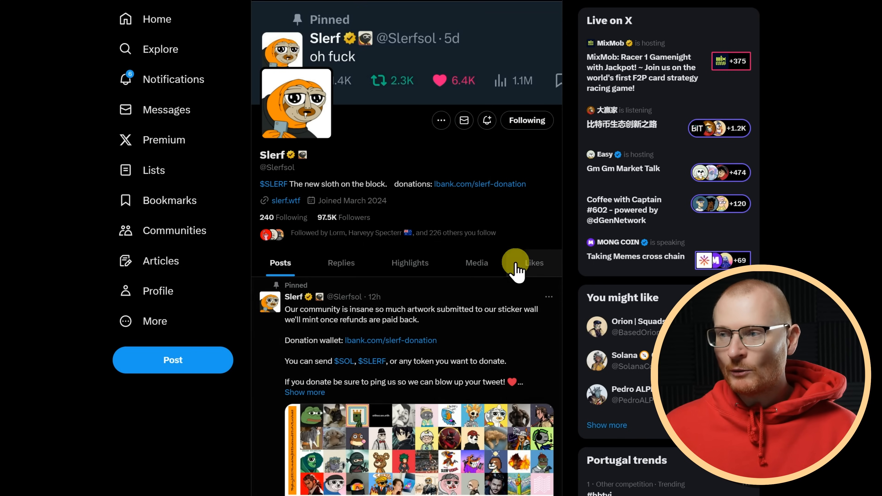
{"action": "scroll", "scroll_direction": "down", "scroll_amount": 3}
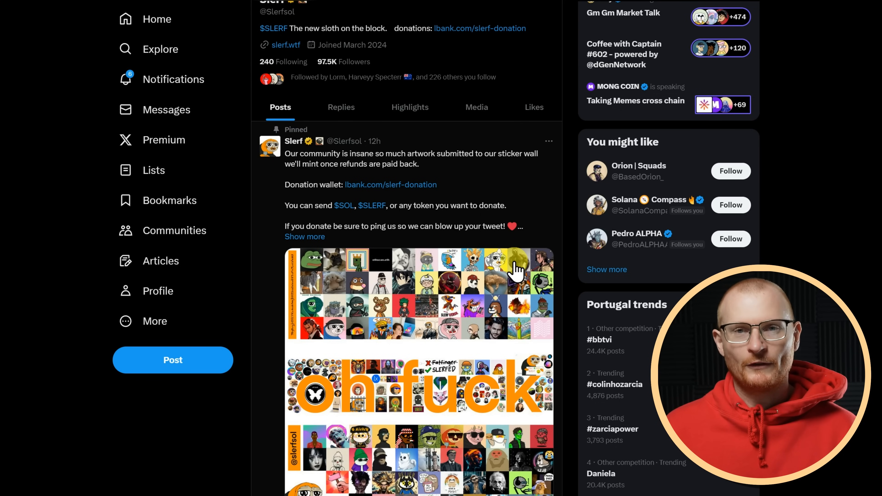
{"action": "scroll", "scroll_direction": "down", "scroll_amount": 3}
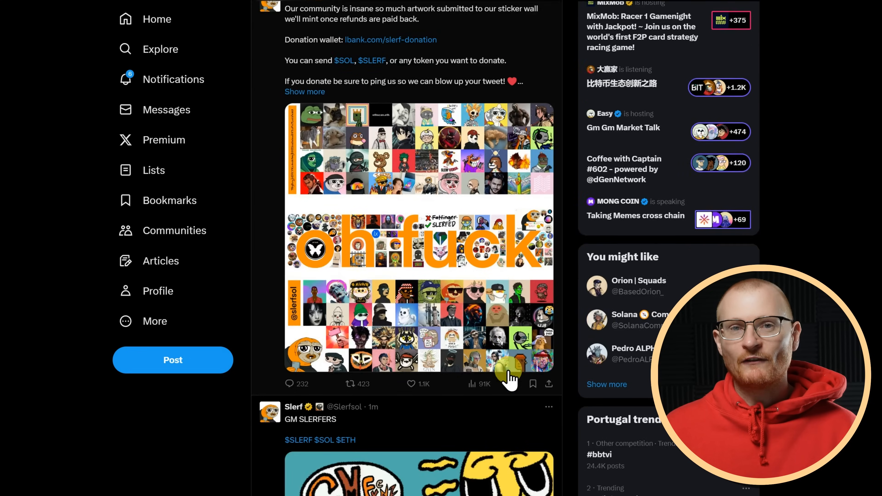
{"action": "scroll", "scroll_direction": "down", "scroll_amount": 3}
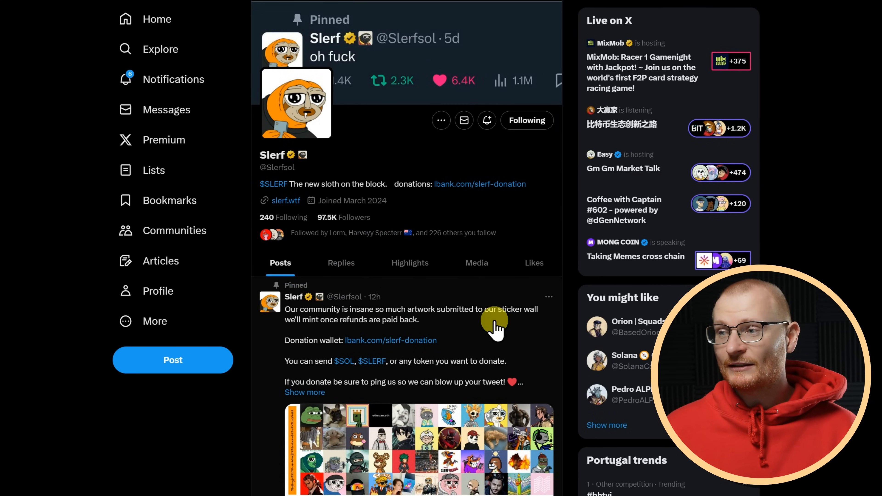
{"action": "mouse_move", "coordinate": [504, 293]}
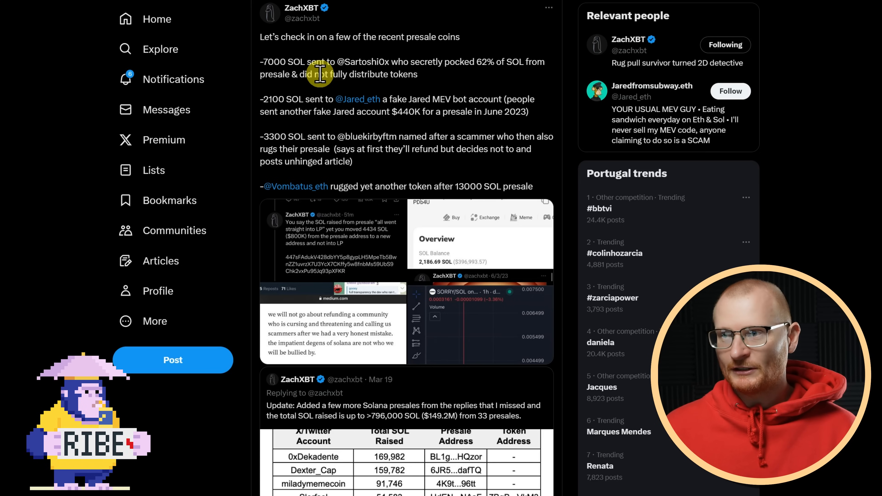
{"action": "mouse_move", "coordinate": [385, 187]}
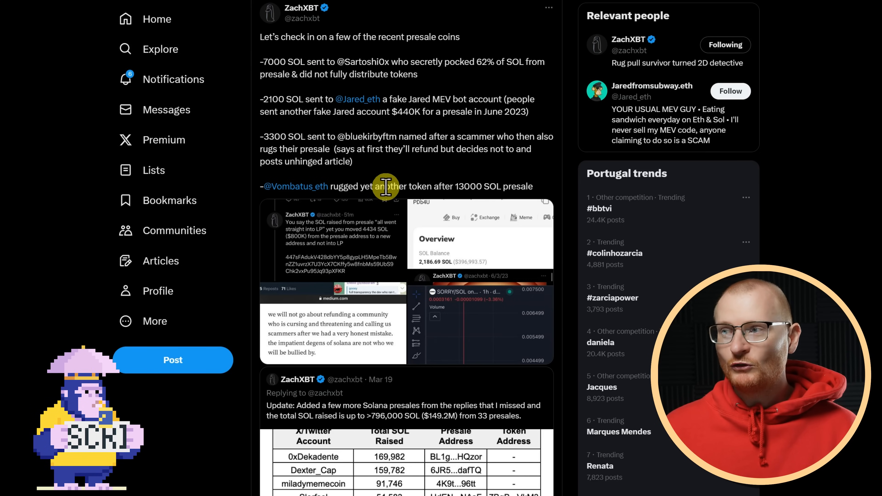
{"action": "mouse_move", "coordinate": [464, 73]}
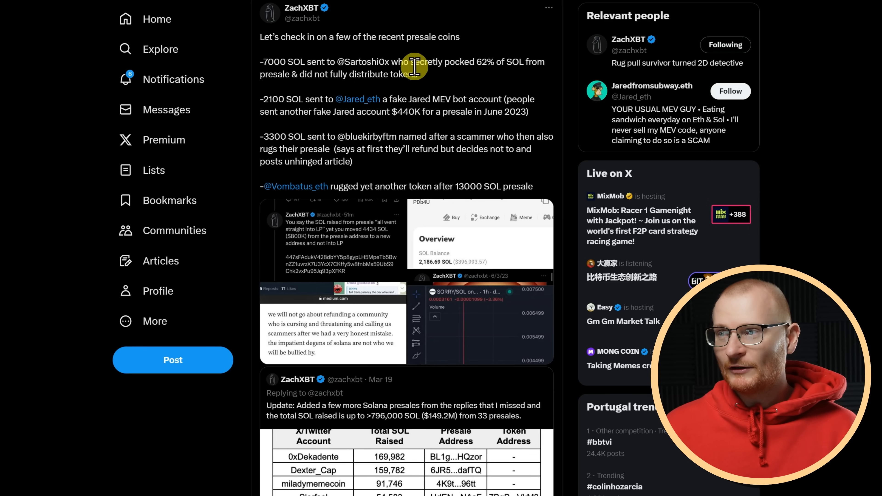
{"action": "mouse_move", "coordinate": [534, 84]}
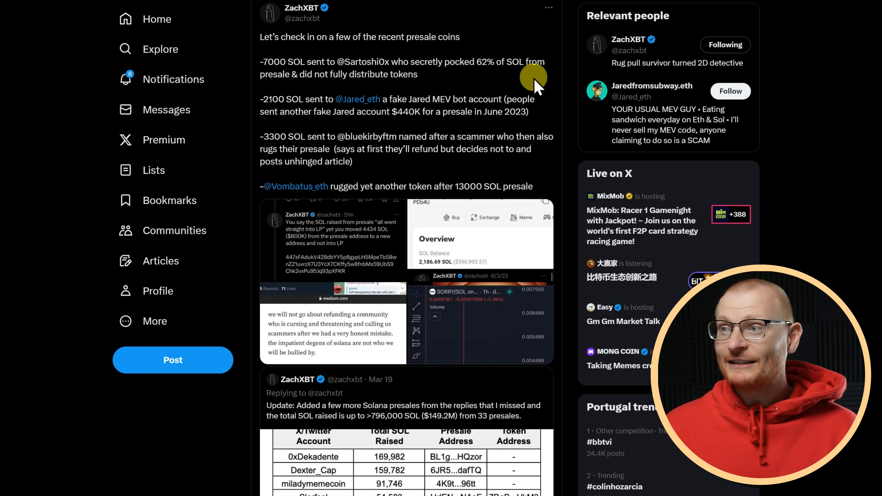
{"action": "mouse_move", "coordinate": [546, 100]}
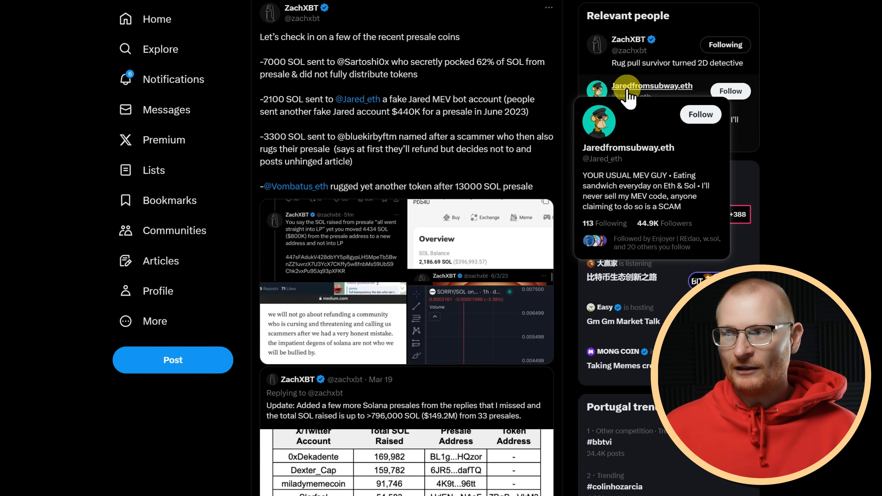
{"action": "mouse_move", "coordinate": [650, 90]}
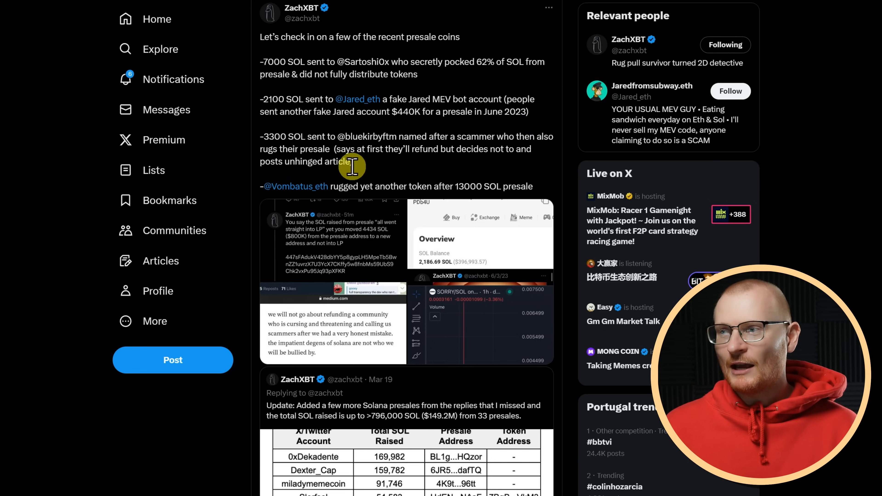
{"action": "mouse_move", "coordinate": [296, 186]}
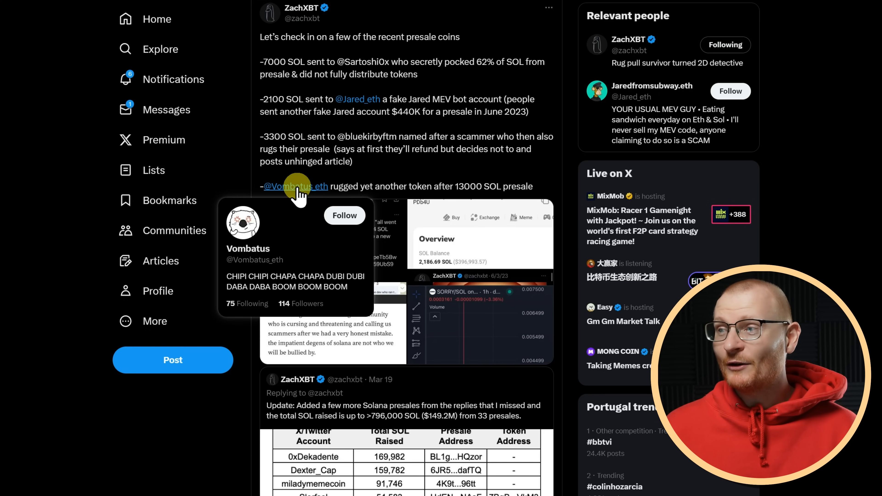
{"action": "mouse_move", "coordinate": [371, 385]}
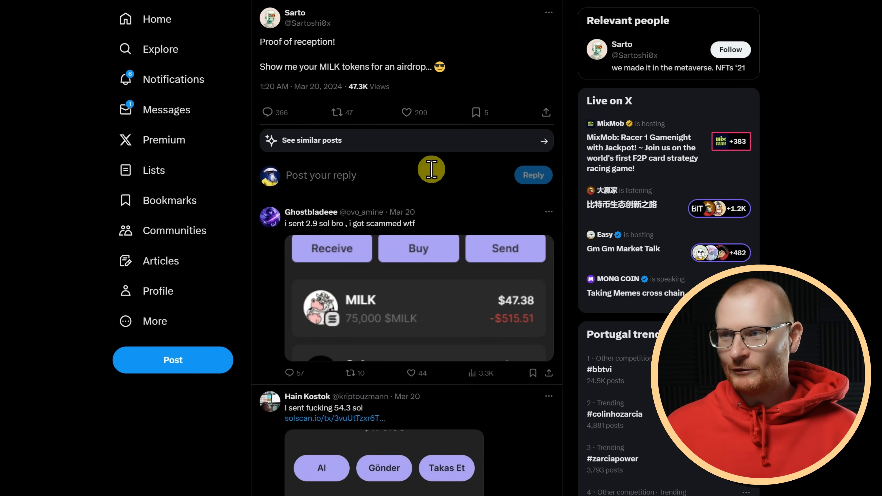
{"action": "mouse_move", "coordinate": [442, 90]}
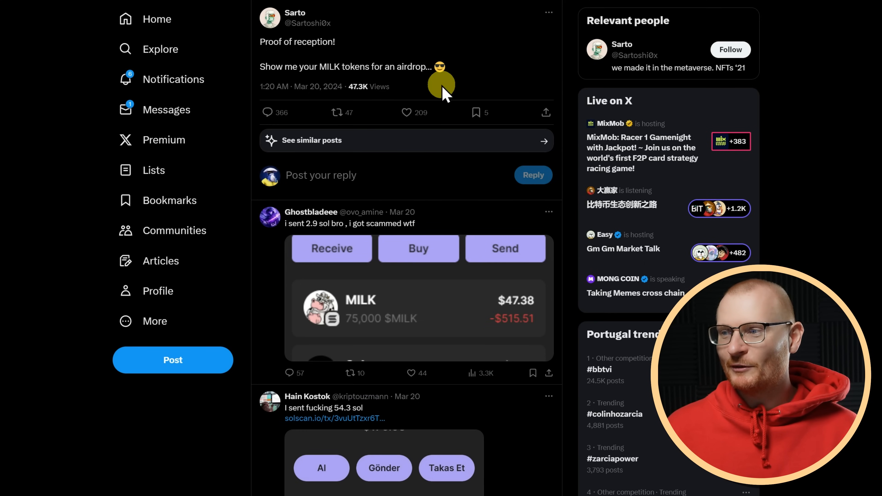
{"action": "mouse_move", "coordinate": [335, 242]}
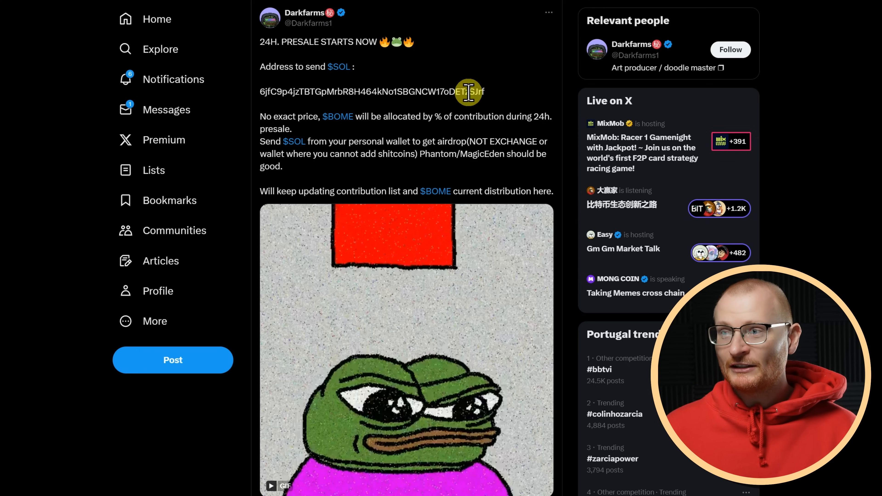
{"action": "mouse_move", "coordinate": [461, 110]}
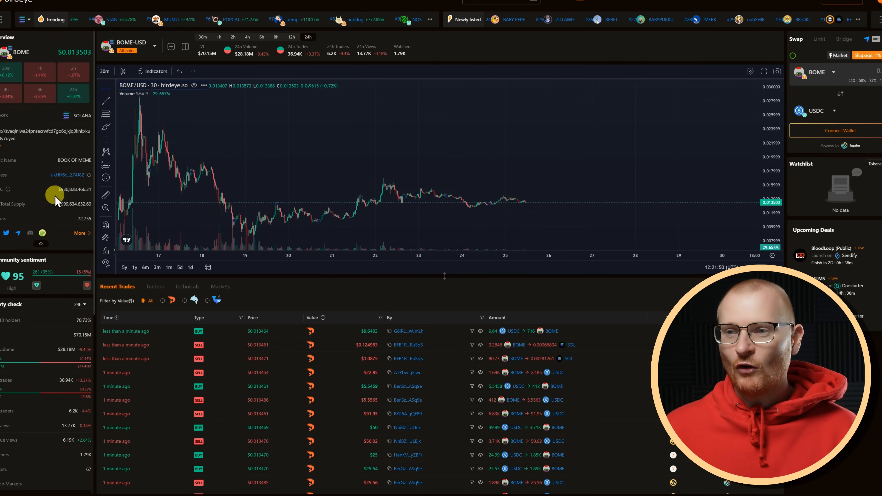
{"action": "mouse_move", "coordinate": [105, 201]}
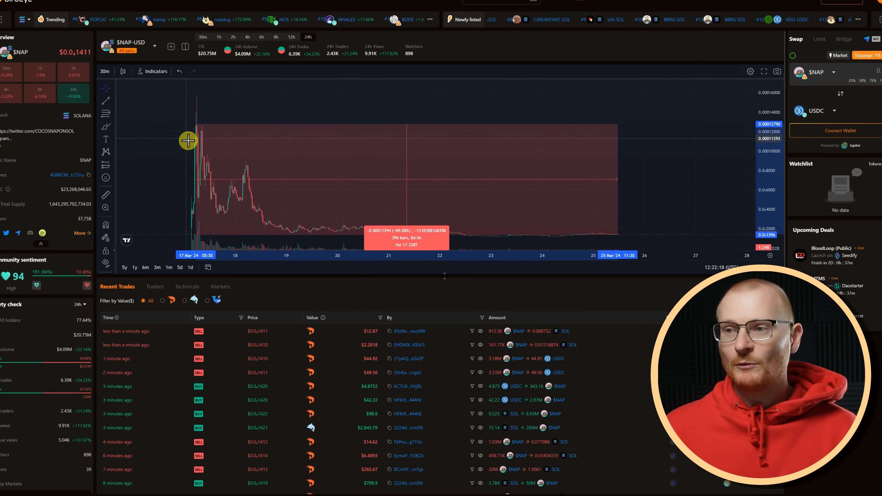
{"action": "mouse_move", "coordinate": [630, 243]}
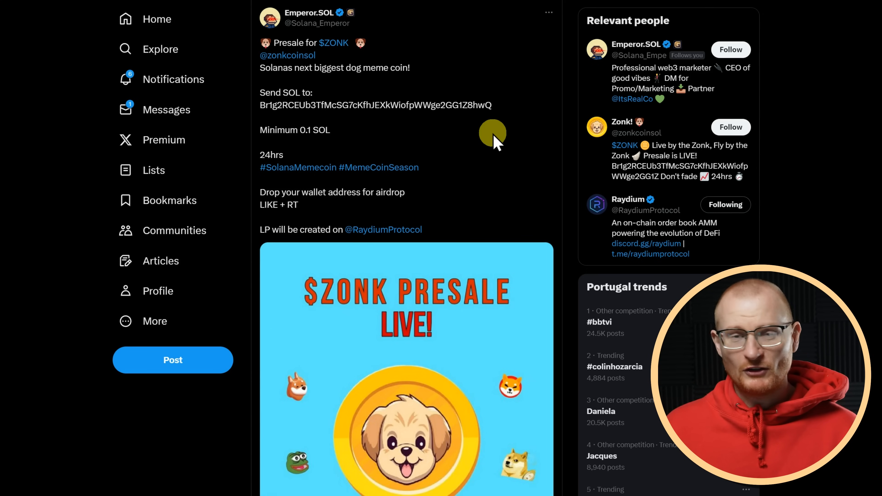
{"action": "mouse_move", "coordinate": [308, 13]}
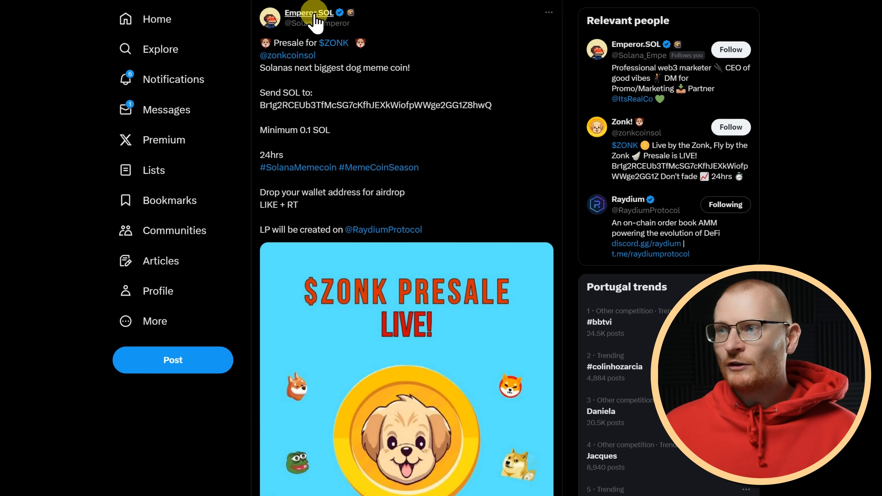
{"action": "mouse_move", "coordinate": [309, 13]}
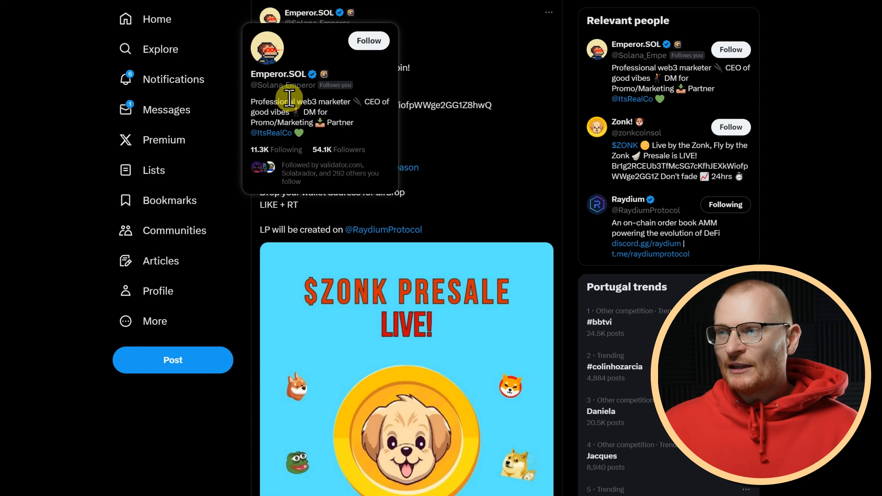
{"action": "mouse_move", "coordinate": [371, 116]}
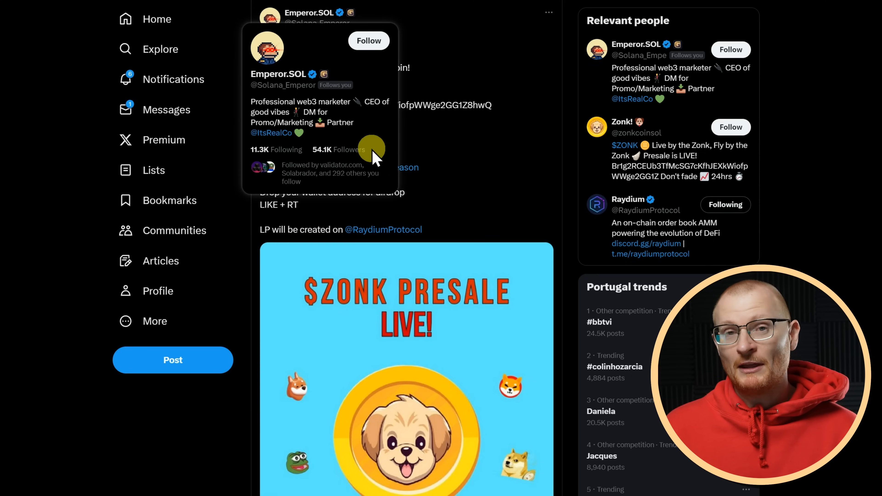
{"action": "mouse_move", "coordinate": [323, 67]}
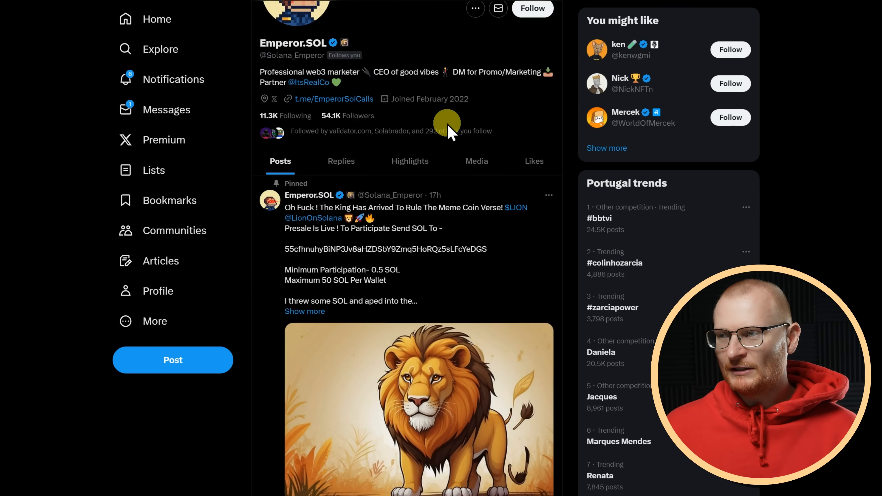
Scroll through Emperor.SOL's repeated presale and giveaway posts below the pinned $LION post
{"action": "scroll", "scroll_direction": "down", "scroll_amount": 3}
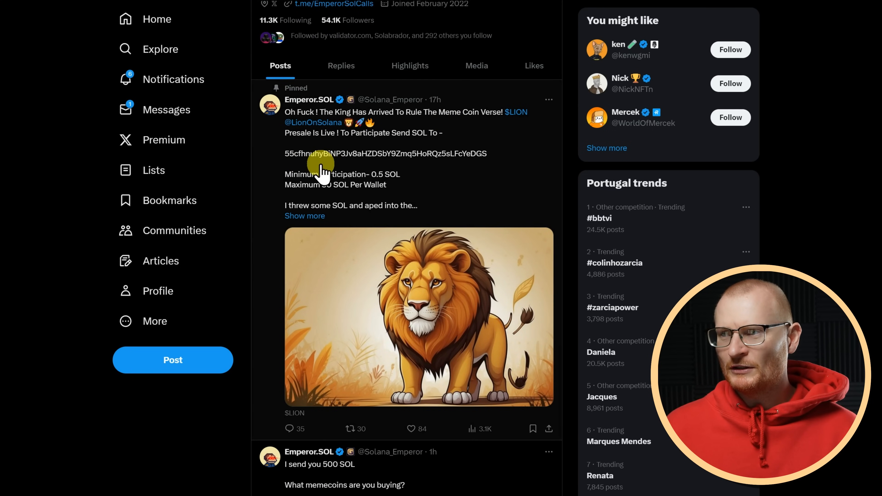
{"action": "scroll", "scroll_direction": "down", "scroll_amount": 3}
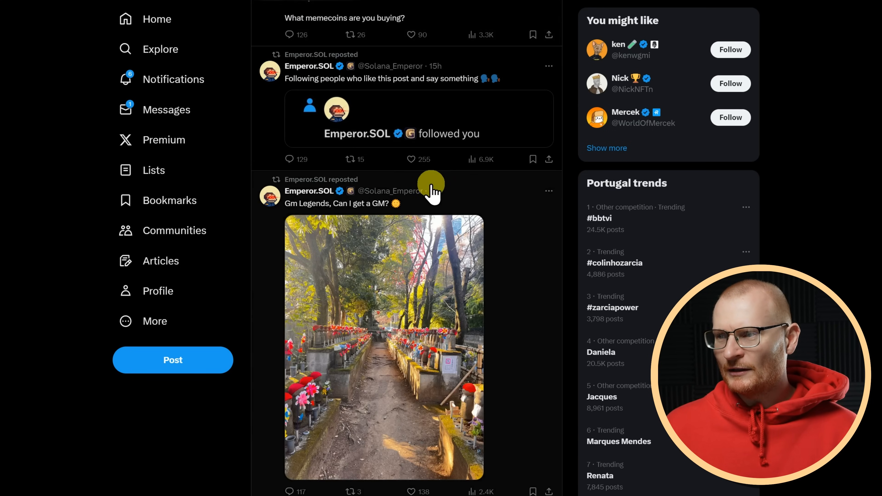
{"action": "scroll", "scroll_direction": "down", "scroll_amount": 3}
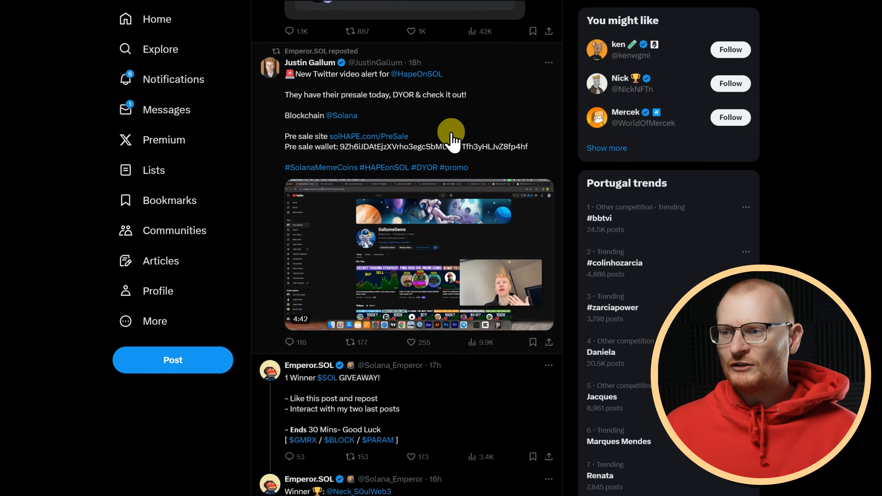
{"action": "scroll", "scroll_direction": "down", "scroll_amount": 3}
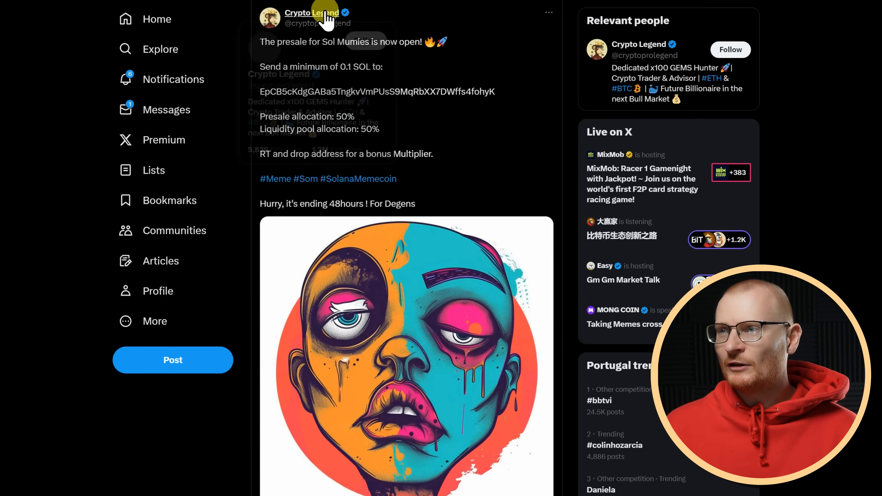
{"action": "mouse_move", "coordinate": [311, 12]}
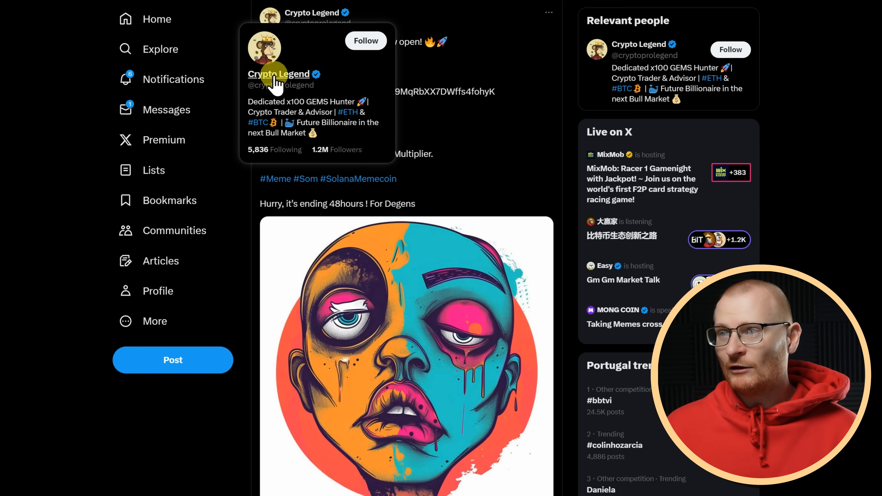
{"action": "left_click", "coordinate": [278, 73]}
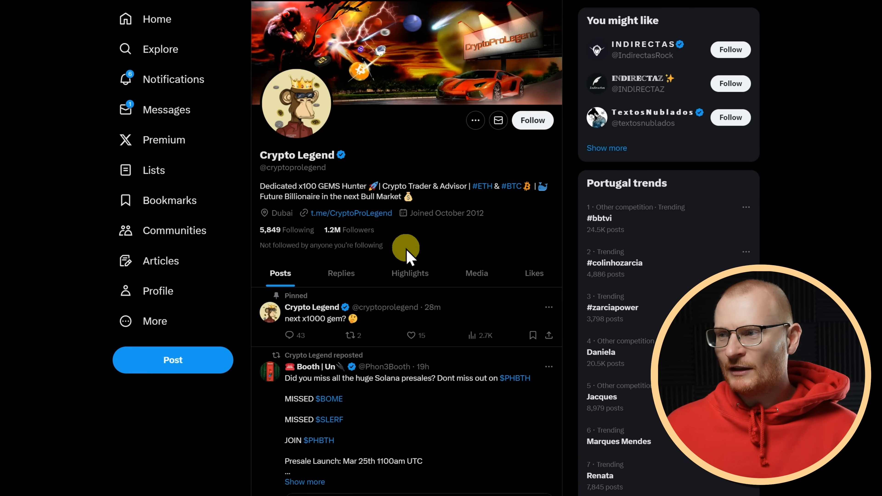
{"action": "scroll", "scroll_direction": "down", "scroll_amount": 3}
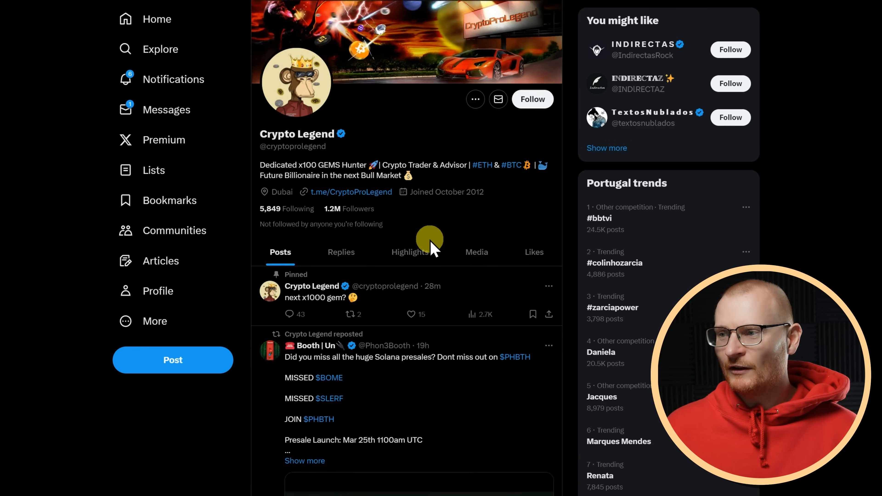
{"action": "scroll", "scroll_direction": "down", "scroll_amount": 3}
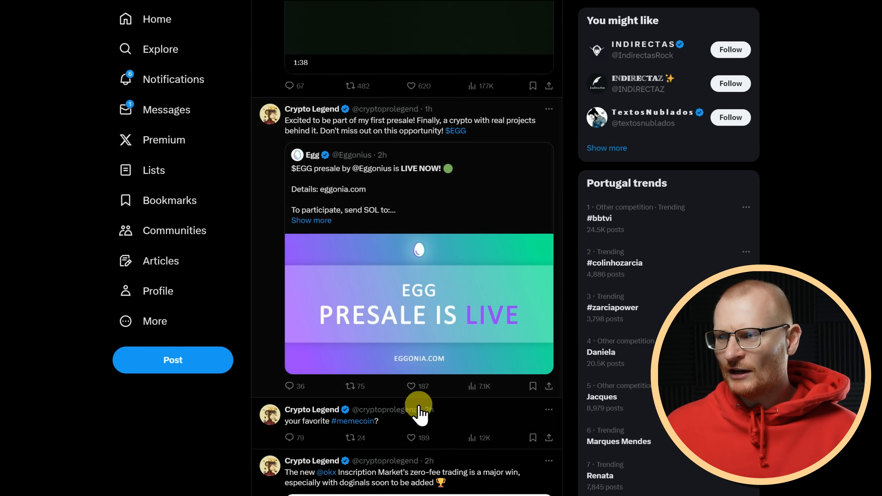
{"action": "scroll", "scroll_direction": "down", "scroll_amount": 3}
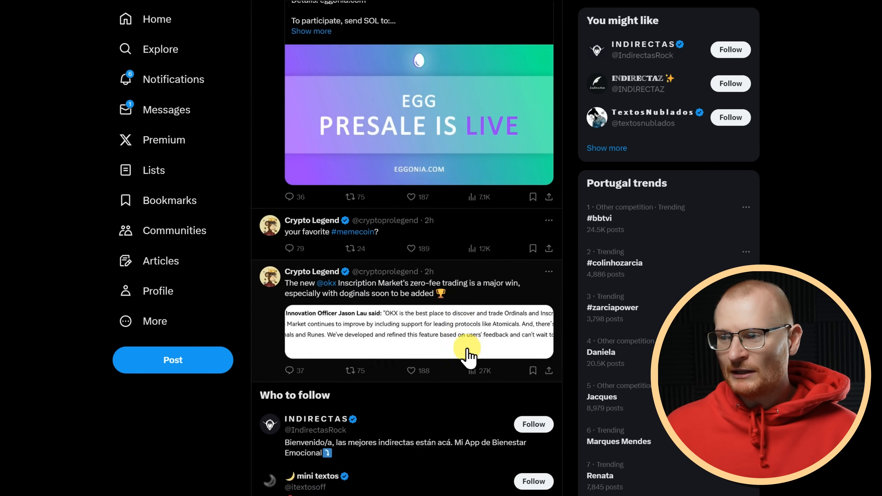
{"action": "scroll", "scroll_direction": "down", "scroll_amount": 3}
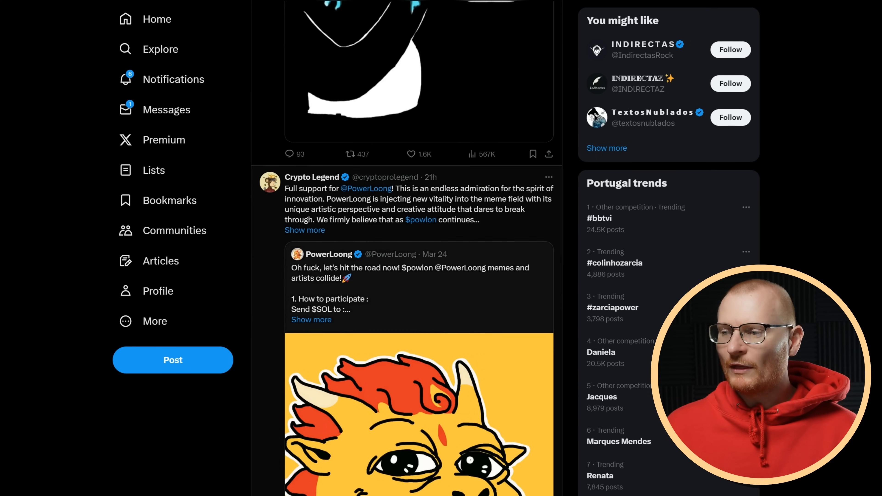
{"action": "left_click", "coordinate": [312, 176]}
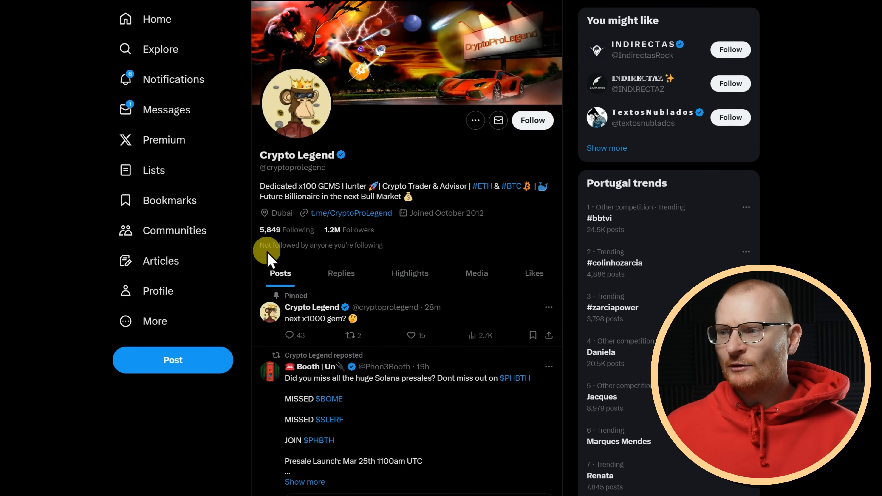
{"action": "mouse_move", "coordinate": [366, 262]}
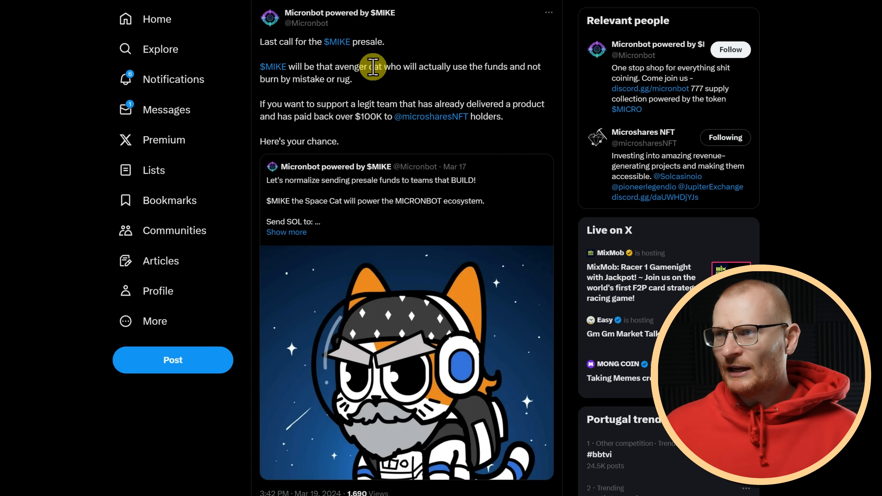
{"action": "mouse_move", "coordinate": [489, 85]}
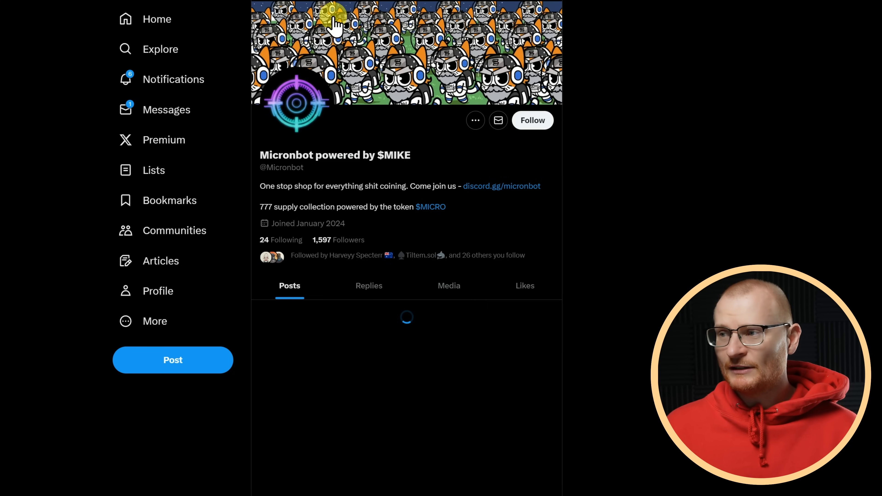
{"action": "scroll", "scroll_direction": "down", "scroll_amount": 3}
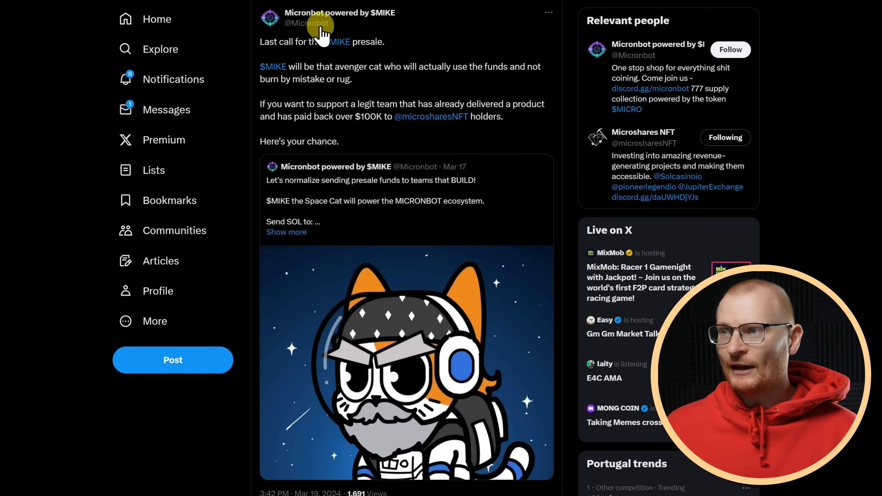
{"action": "left_click", "coordinate": [306, 23]}
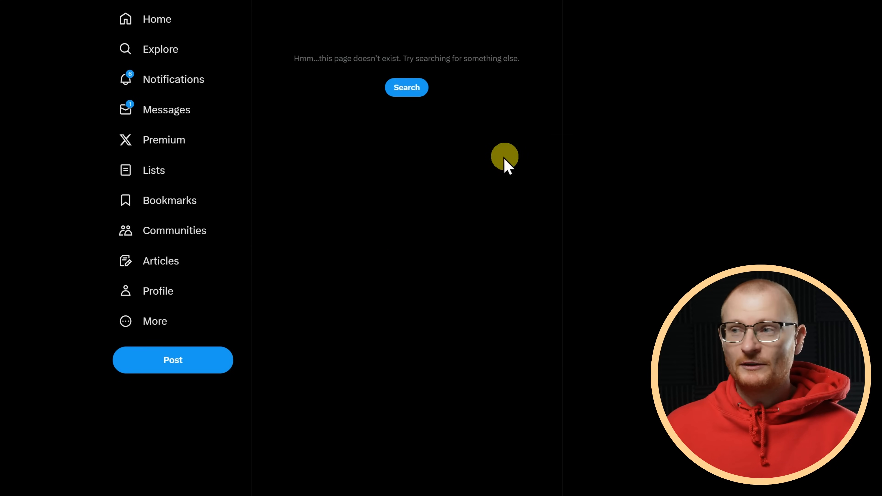
{"action": "mouse_move", "coordinate": [502, 185]}
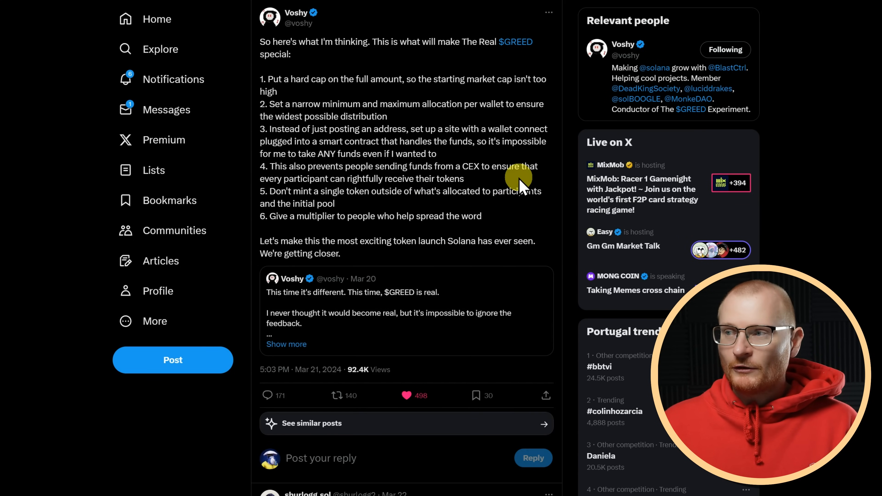
{"action": "left_click", "coordinate": [296, 12]}
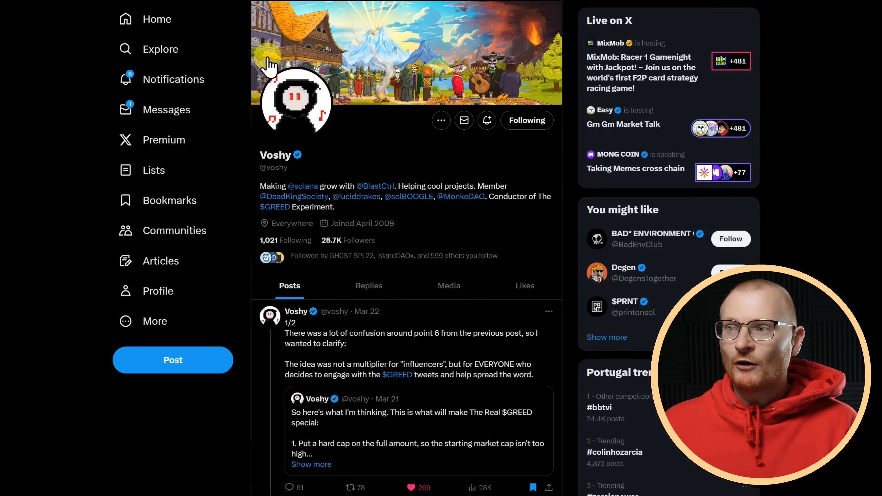
{"action": "mouse_move", "coordinate": [329, 184]}
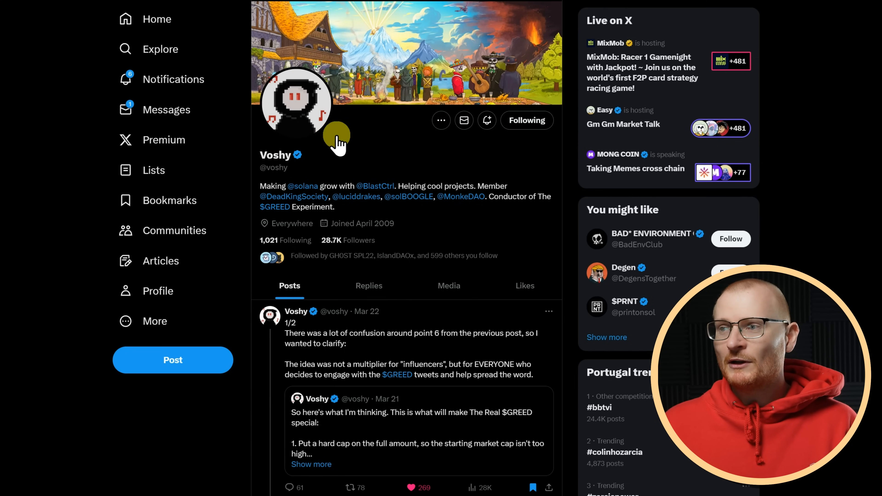
{"action": "mouse_move", "coordinate": [360, 157]}
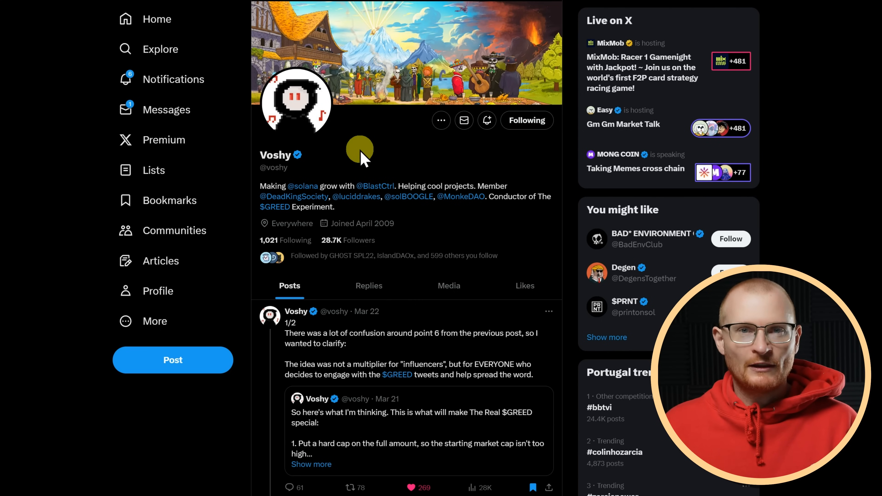
{"action": "mouse_move", "coordinate": [351, 93]}
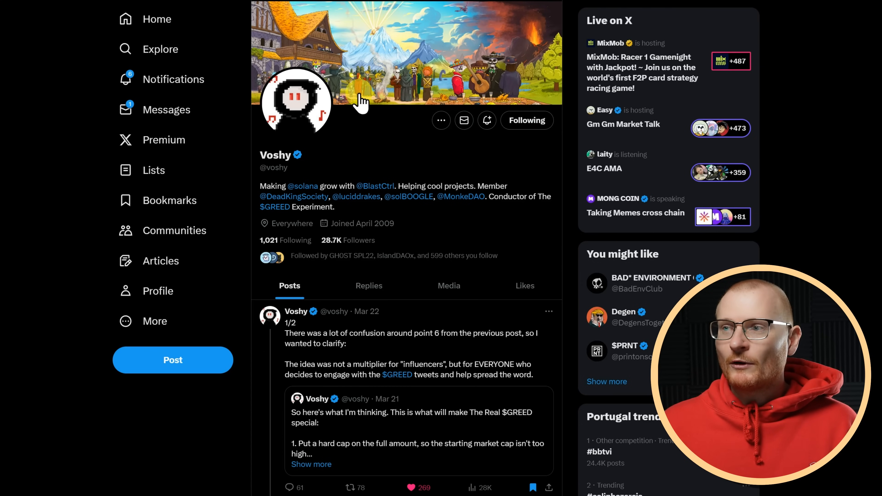
{"action": "mouse_move", "coordinate": [413, 167]}
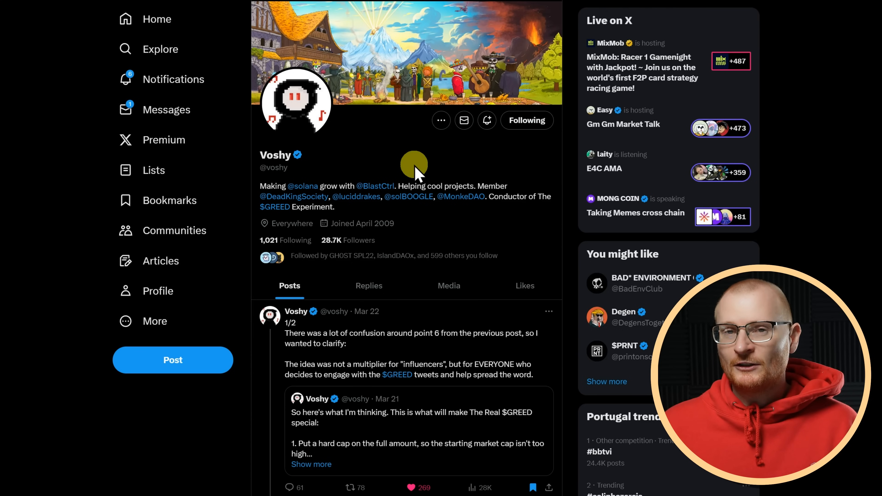
{"action": "mouse_move", "coordinate": [461, 242]}
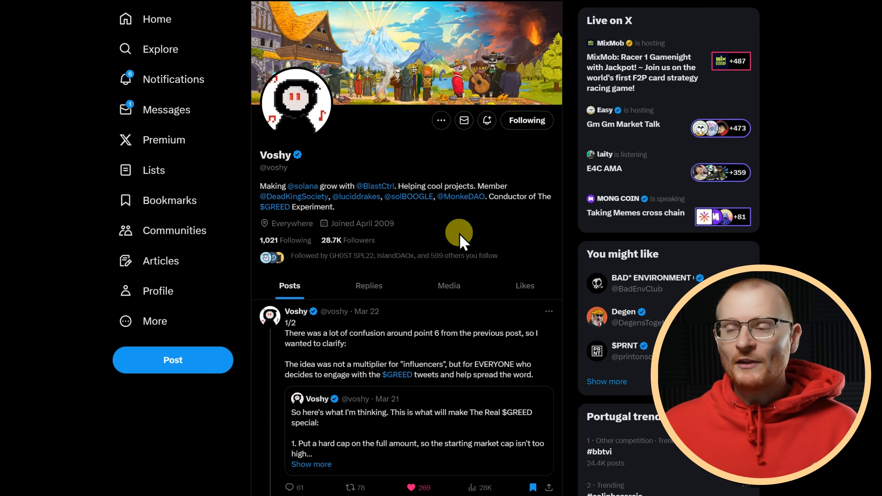
{"action": "scroll", "scroll_direction": "down", "scroll_amount": 3}
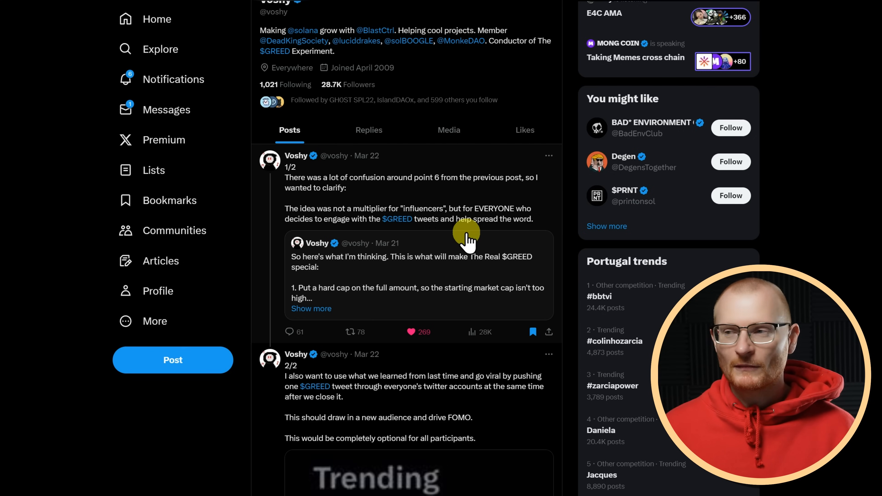
{"action": "mouse_move", "coordinate": [461, 203]}
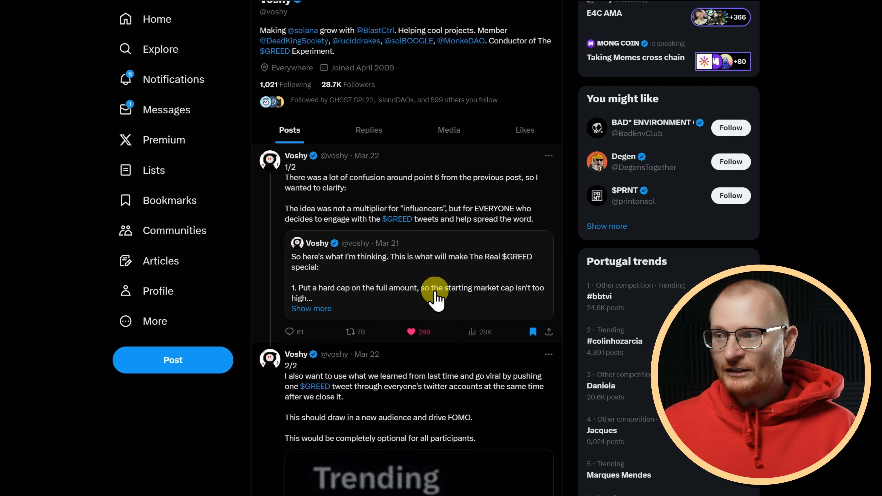
Open the quoted March 20 'This time, $GREED is real' post from the 1/2 thread
{"action": "left_click", "coordinate": [418, 276]}
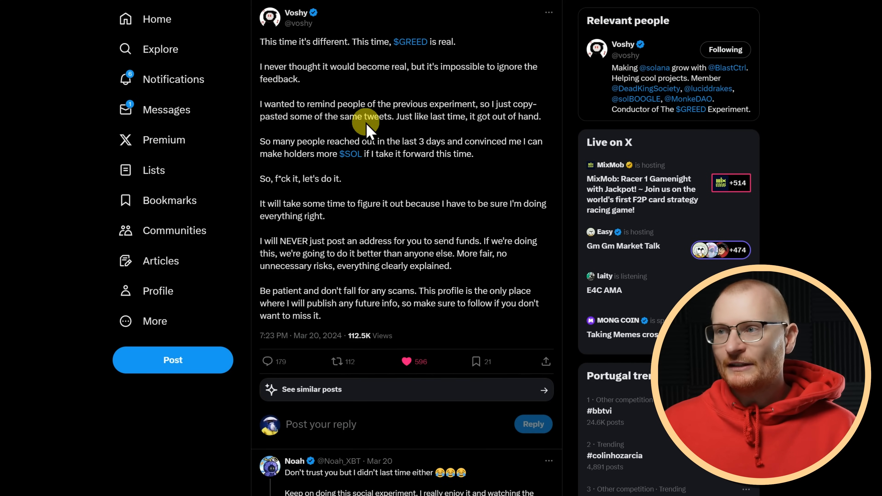
{"action": "mouse_move", "coordinate": [466, 107]}
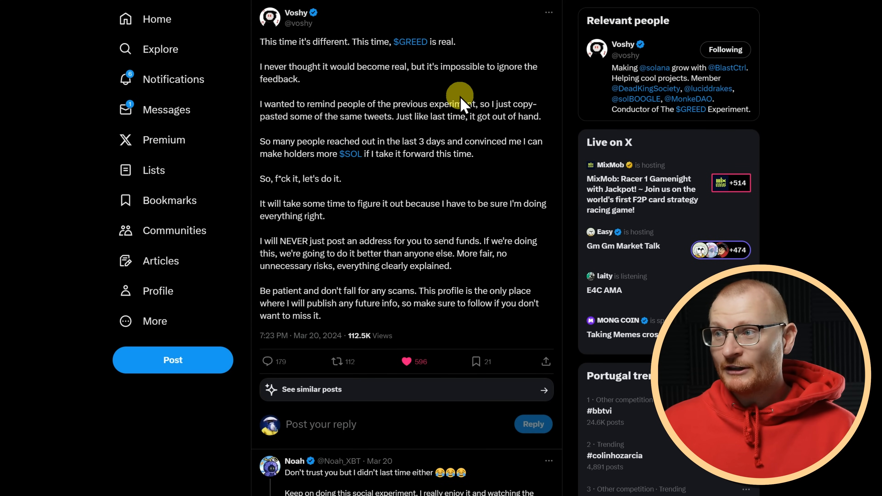
{"action": "mouse_move", "coordinate": [548, 135]}
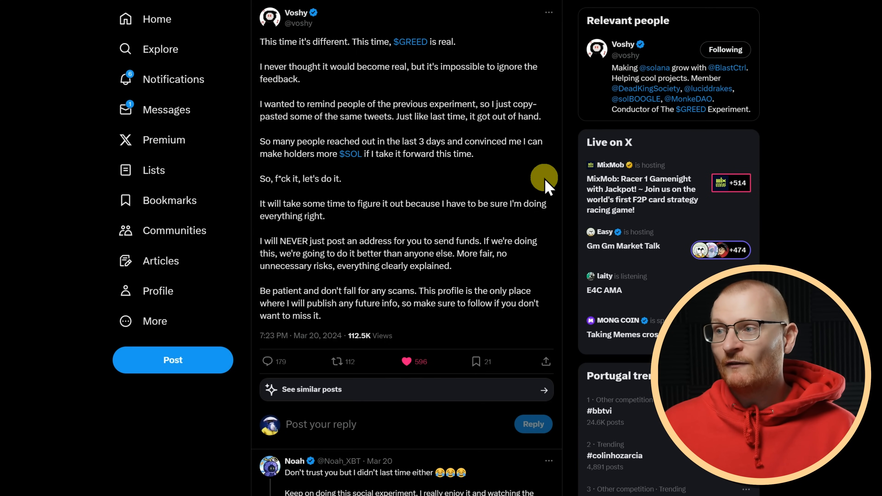
{"action": "mouse_move", "coordinate": [554, 242]}
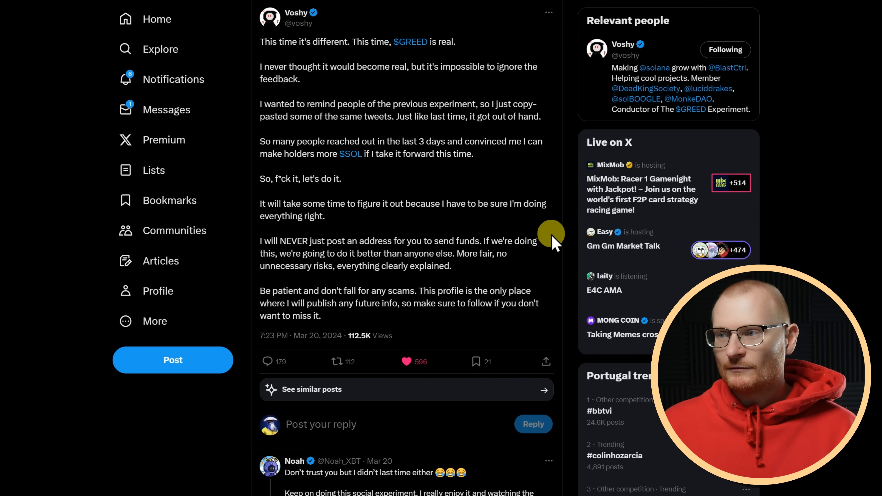
{"action": "mouse_move", "coordinate": [410, 197]}
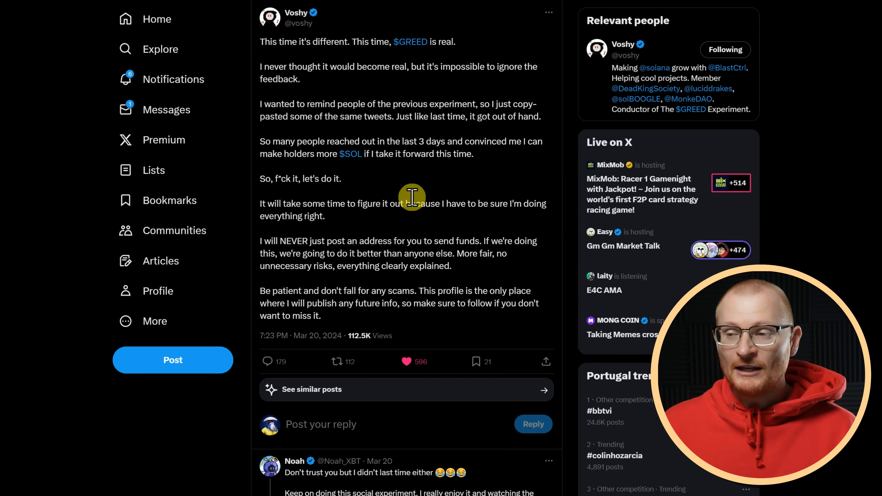
{"action": "mouse_move", "coordinate": [461, 244]}
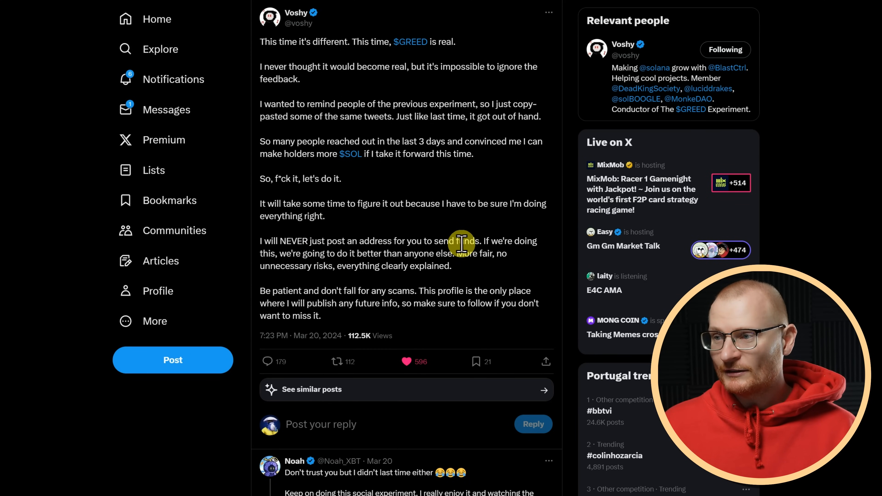
{"action": "mouse_move", "coordinate": [452, 290]}
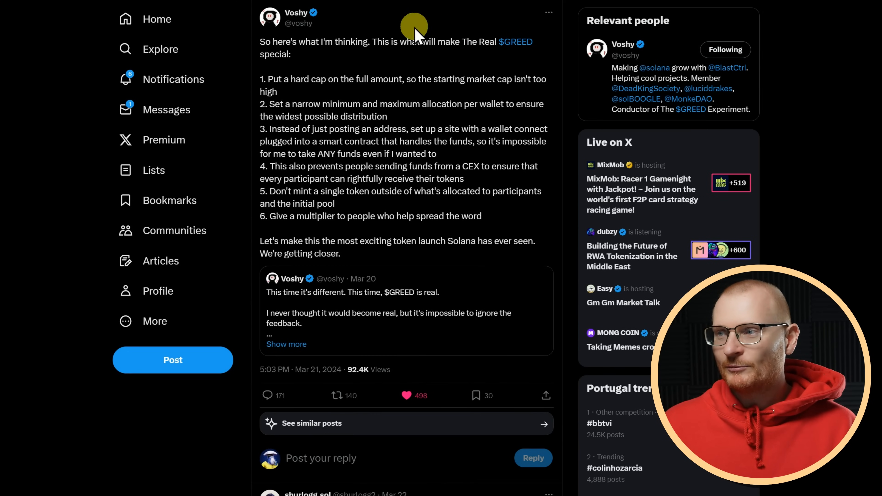
{"action": "mouse_move", "coordinate": [562, 276]}
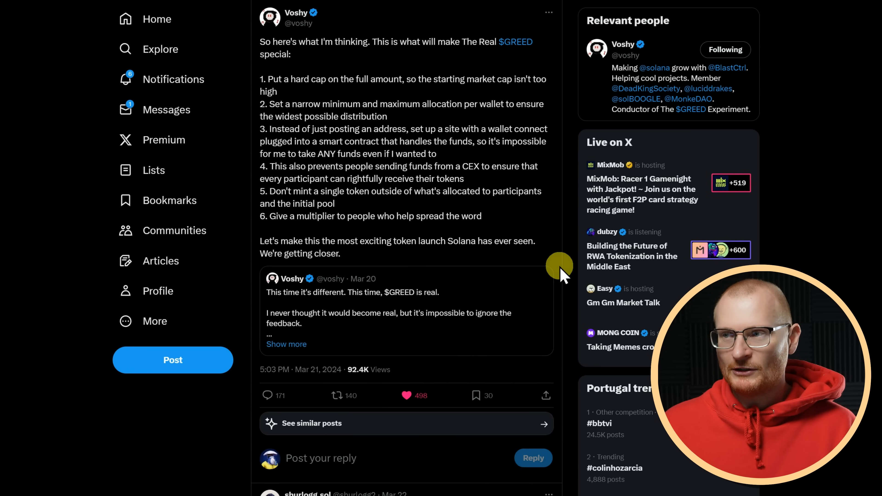
{"action": "mouse_move", "coordinate": [541, 259]}
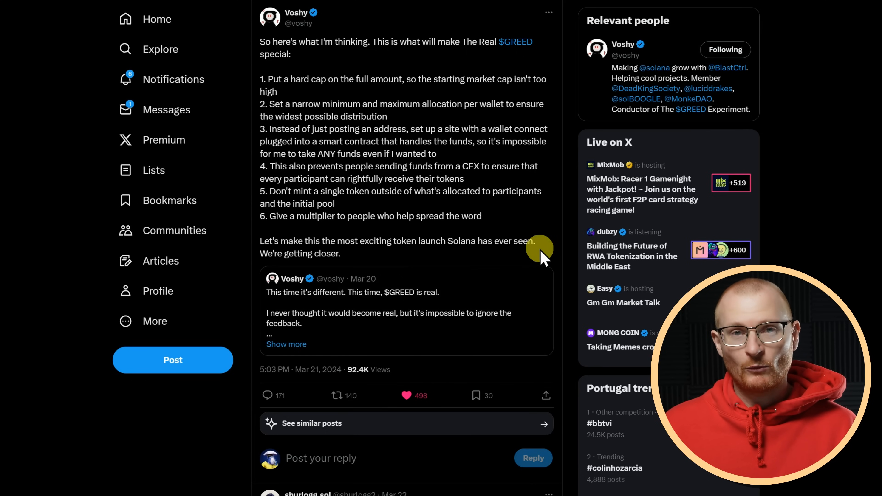
{"action": "mouse_move", "coordinate": [427, 56]}
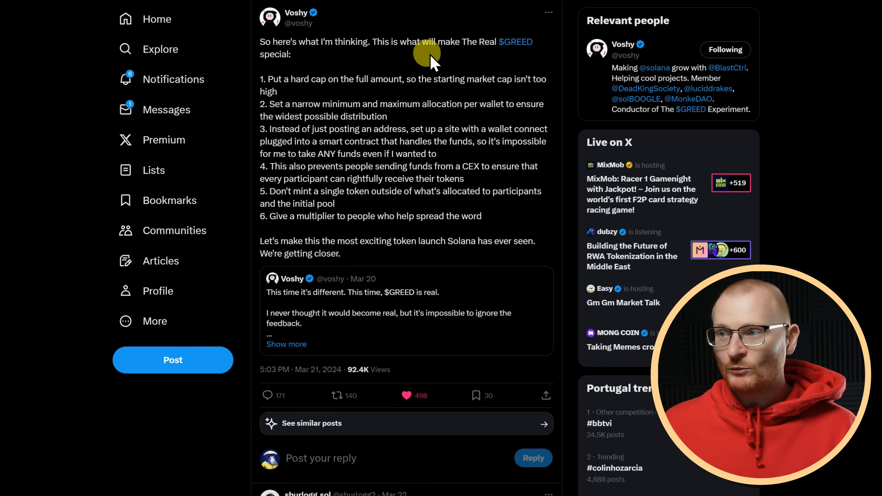
{"action": "mouse_move", "coordinate": [429, 127]}
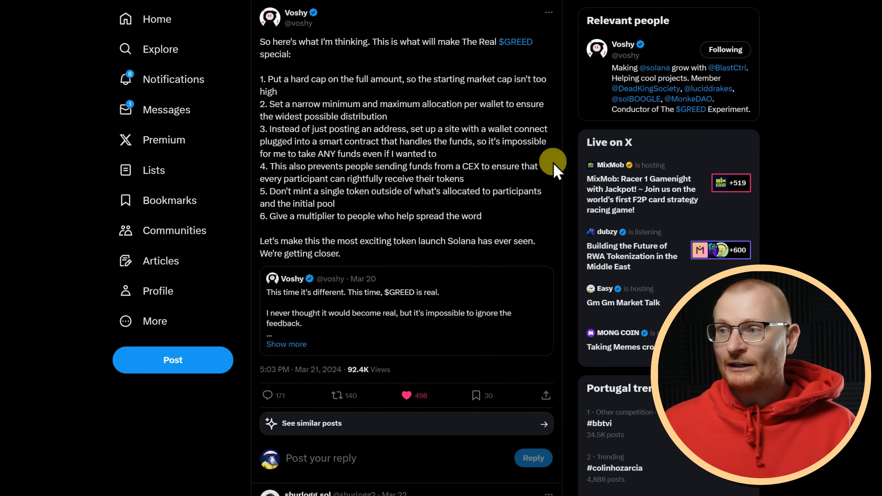
{"action": "mouse_move", "coordinate": [540, 143]}
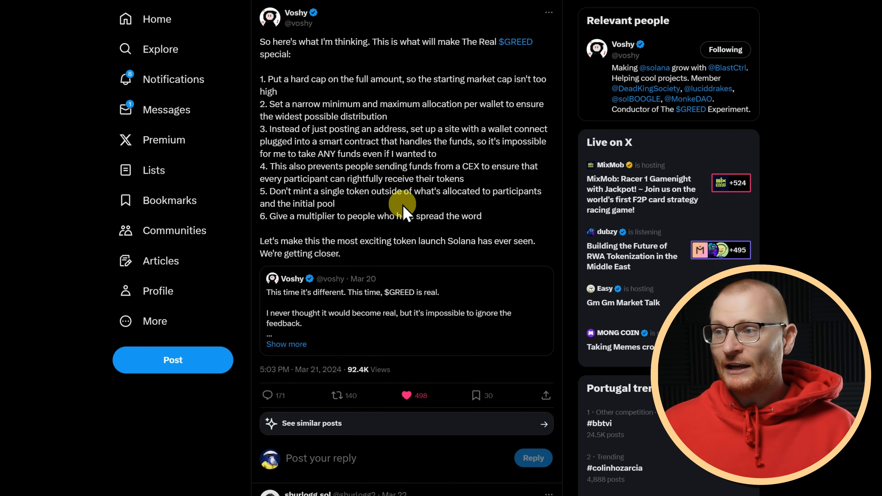
{"action": "mouse_move", "coordinate": [540, 210]}
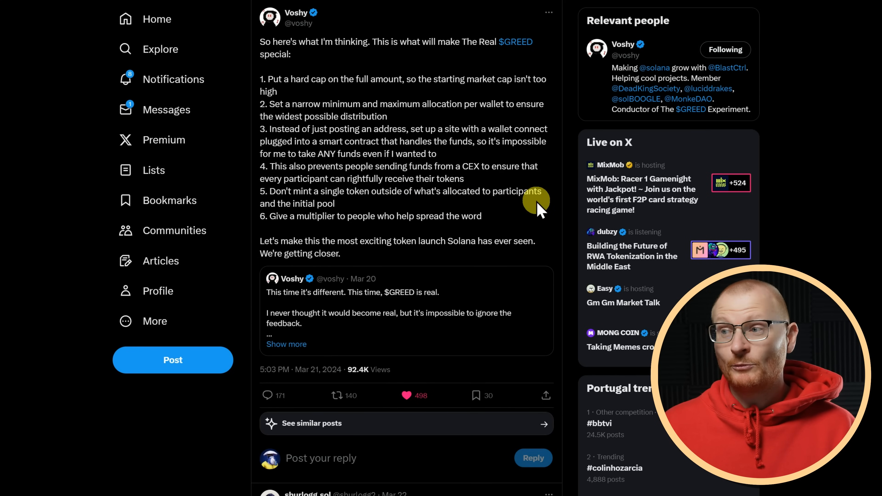
{"action": "mouse_move", "coordinate": [453, 191]}
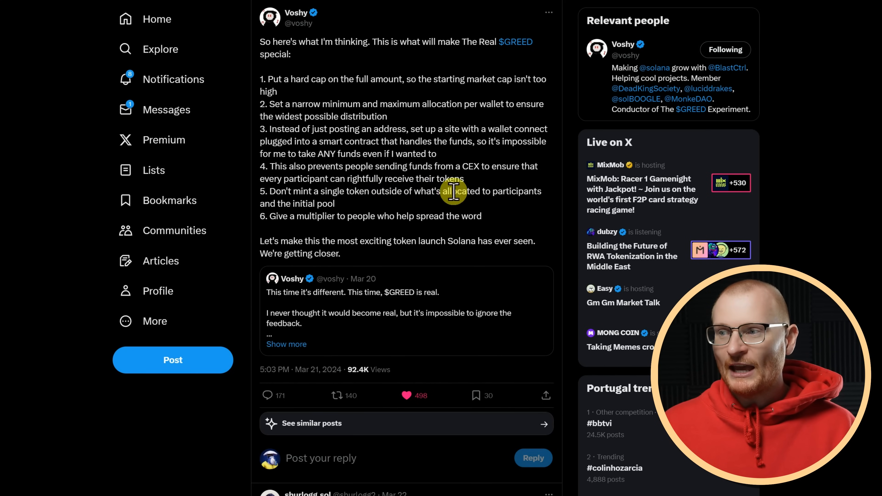
{"action": "mouse_move", "coordinate": [446, 238]}
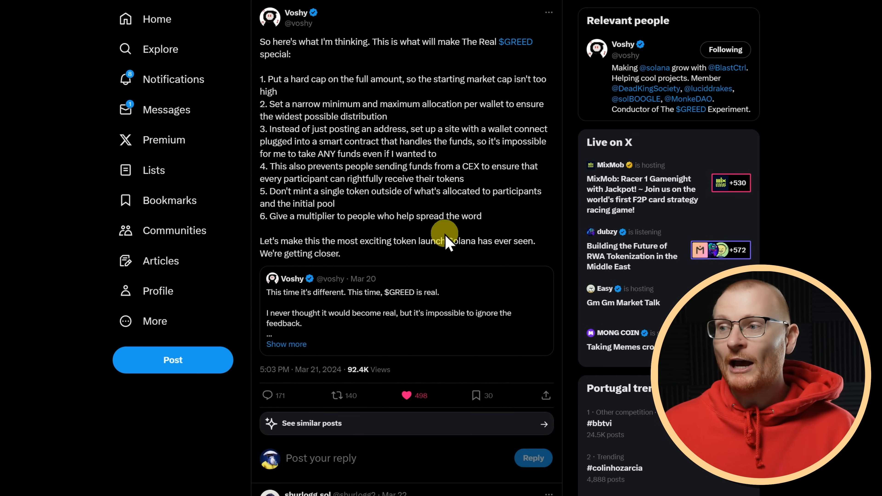